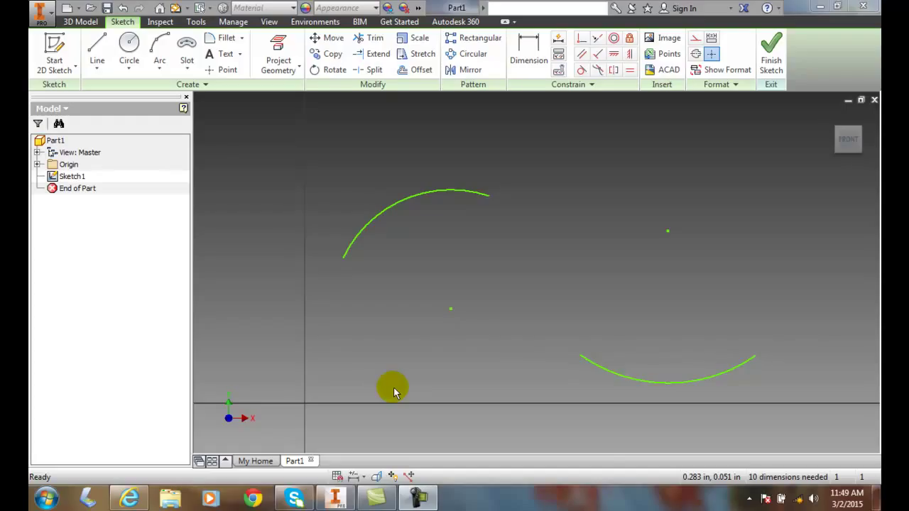
mouse_move(394, 389)
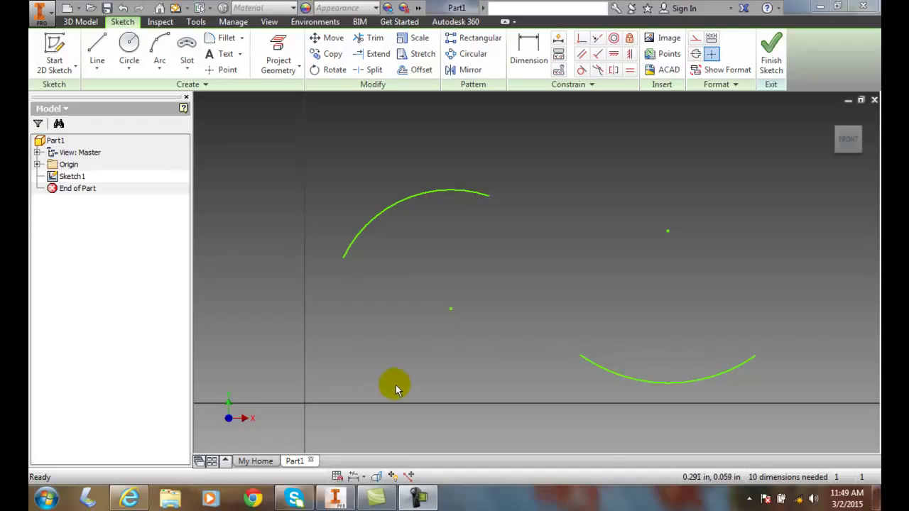
mouse_move(396, 395)
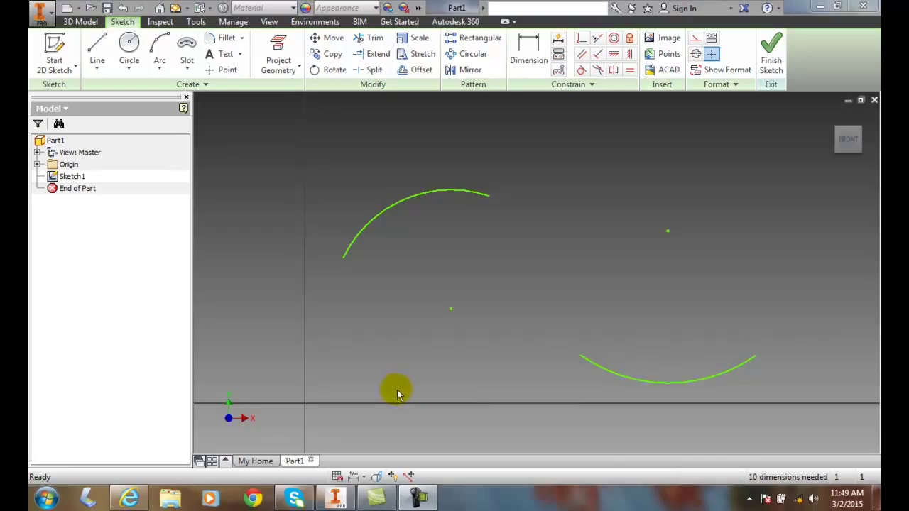
- Add an 84° angular dimension to the upper arc
left_click(529, 54)
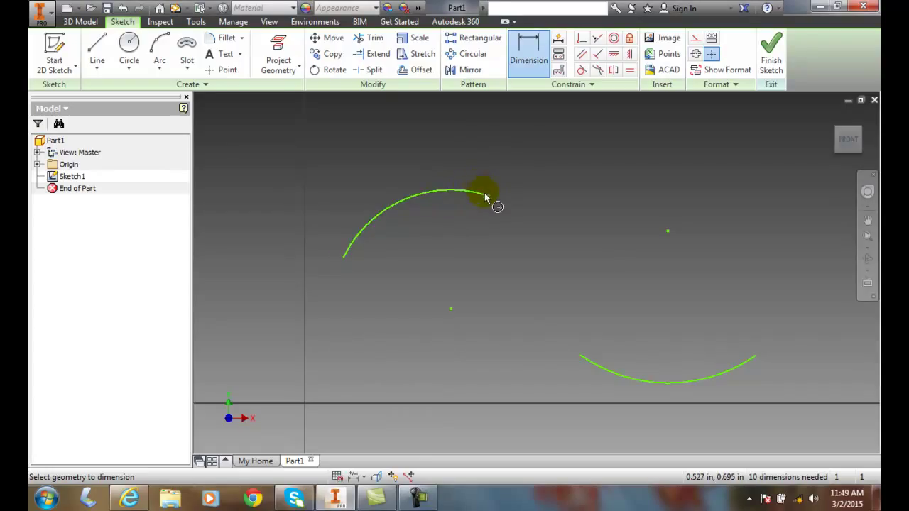
mouse_move(488, 198)
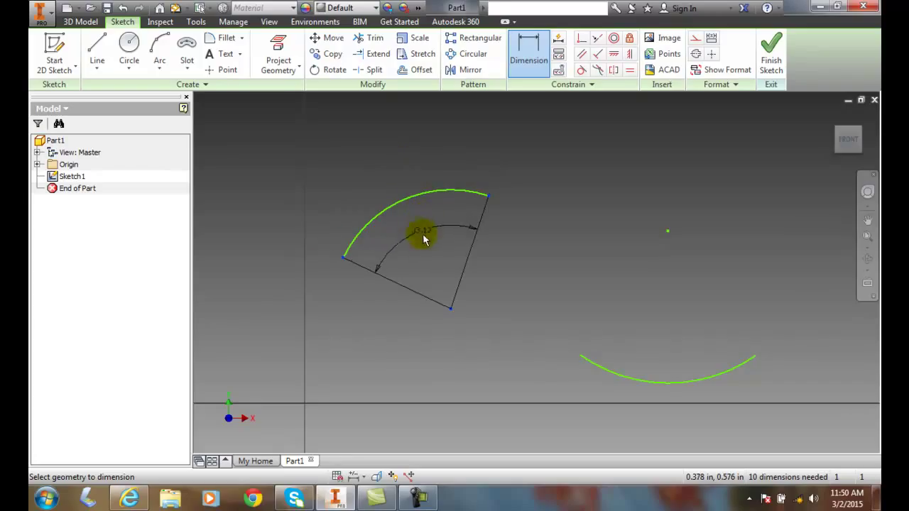
left_click(423, 231)
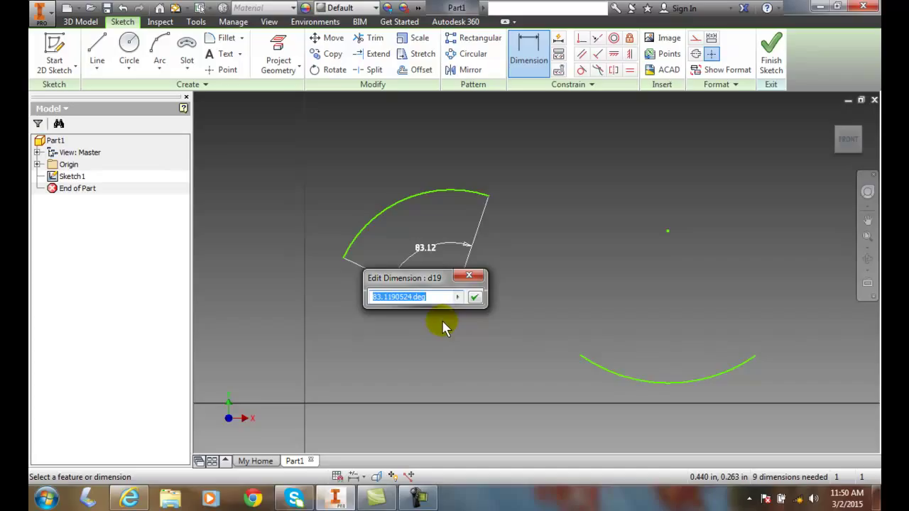
type("84")
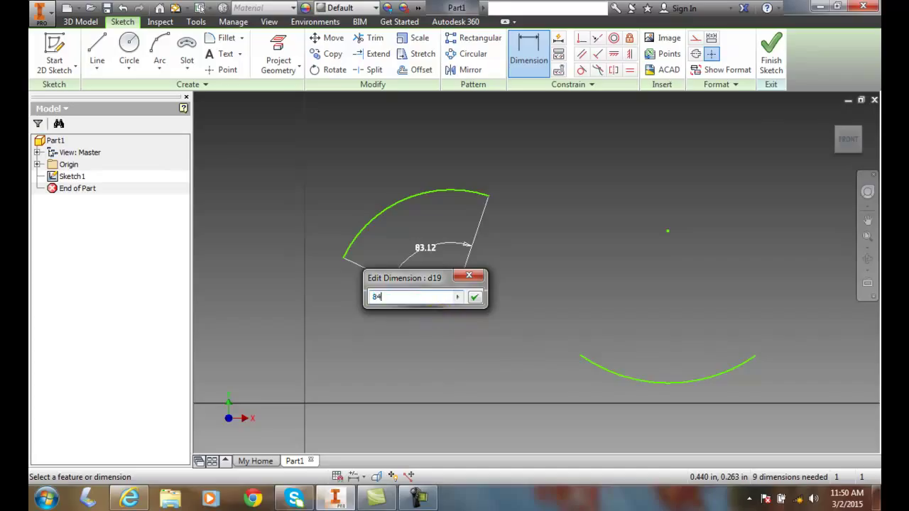
left_click(474, 297)
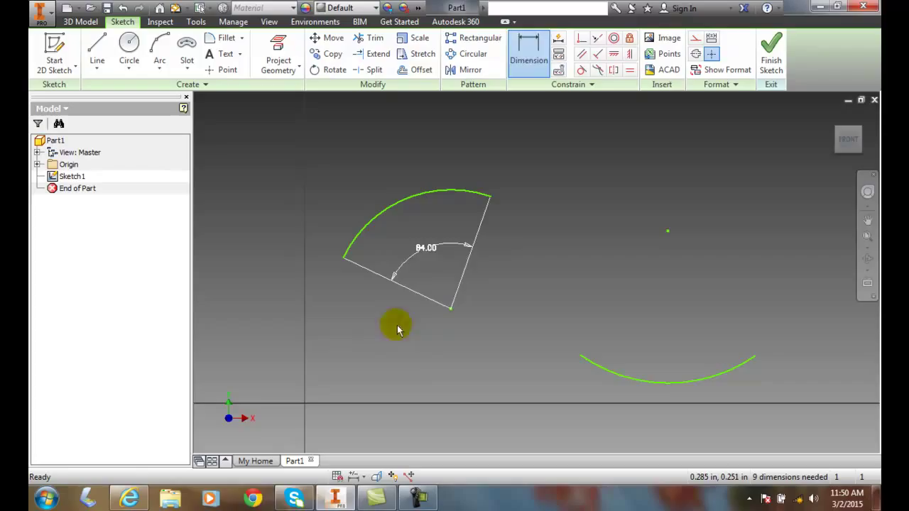
mouse_move(447, 273)
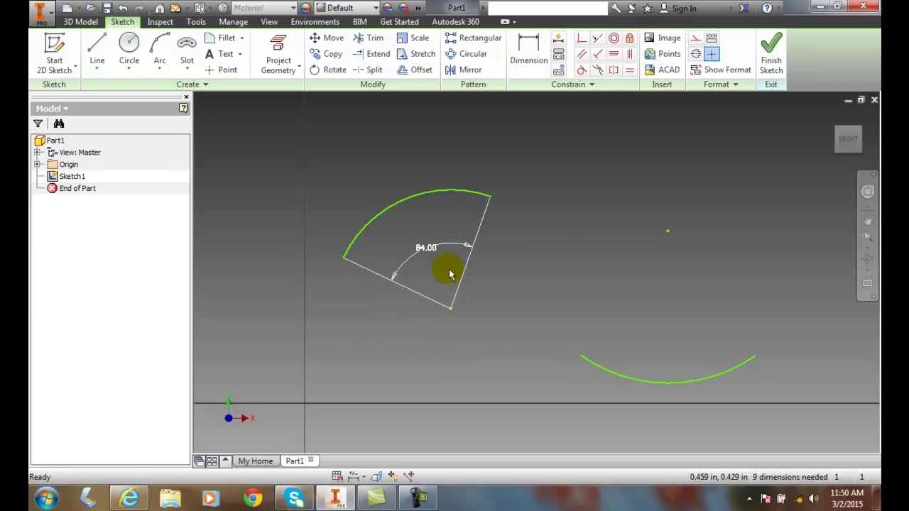
mouse_move(547, 254)
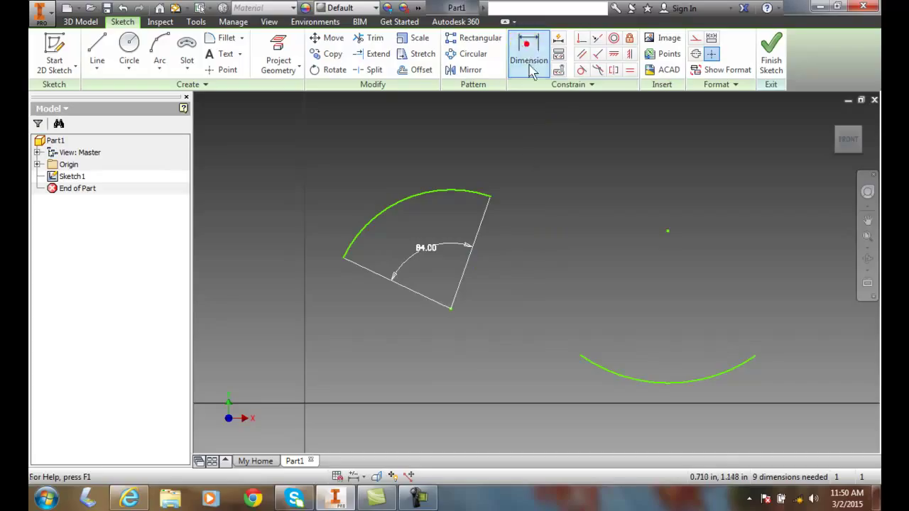
- Start a dimension on the lower arc and switch its type to Arc Length
left_click(528, 54)
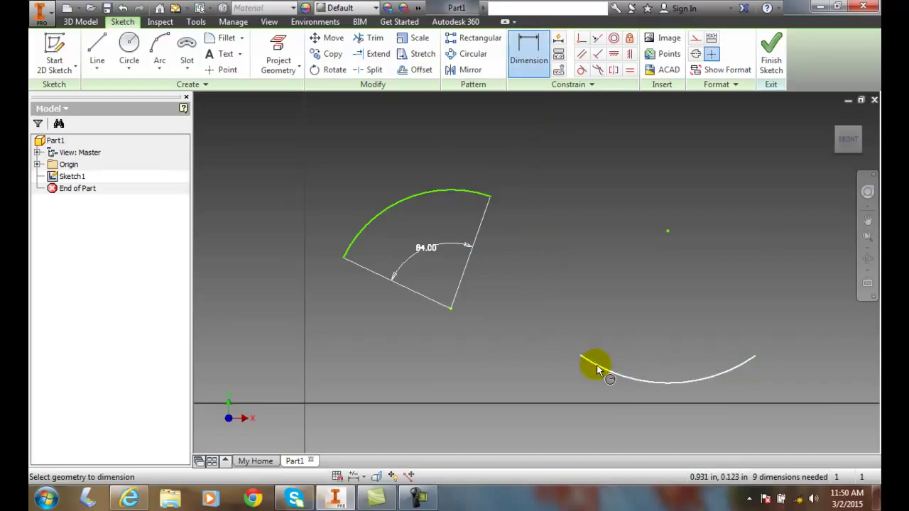
left_click(598, 369)
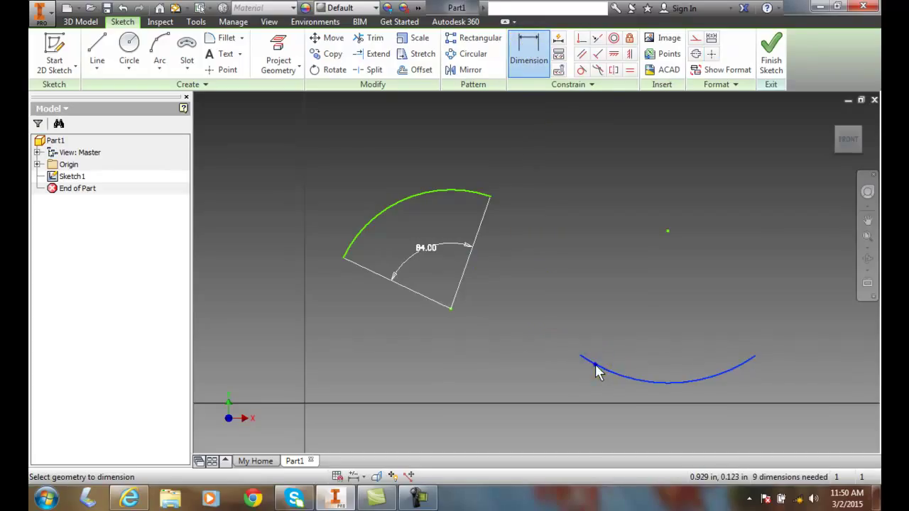
right_click(597, 369)
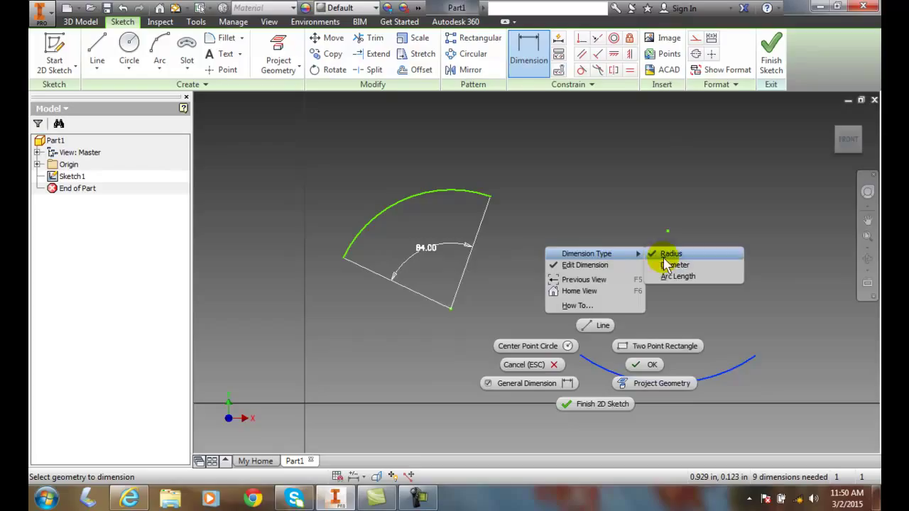
mouse_move(679, 275)
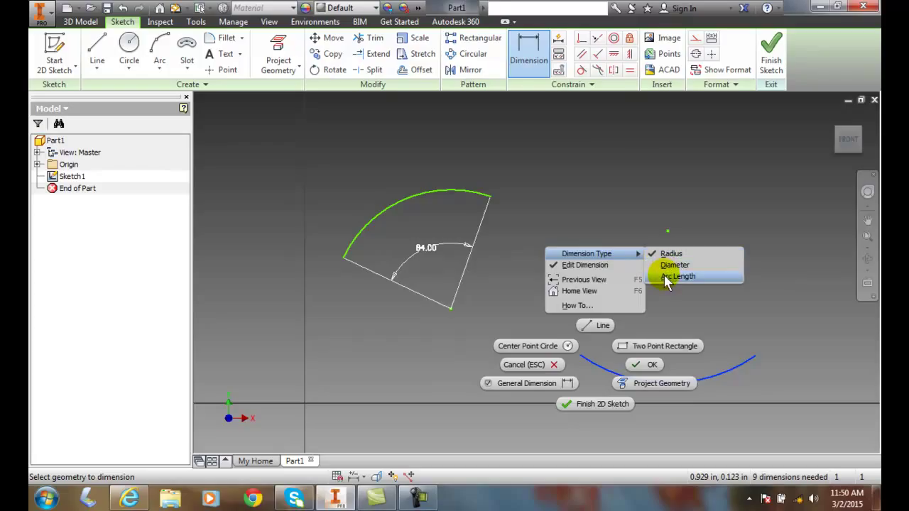
left_click(678, 276)
type(".6")
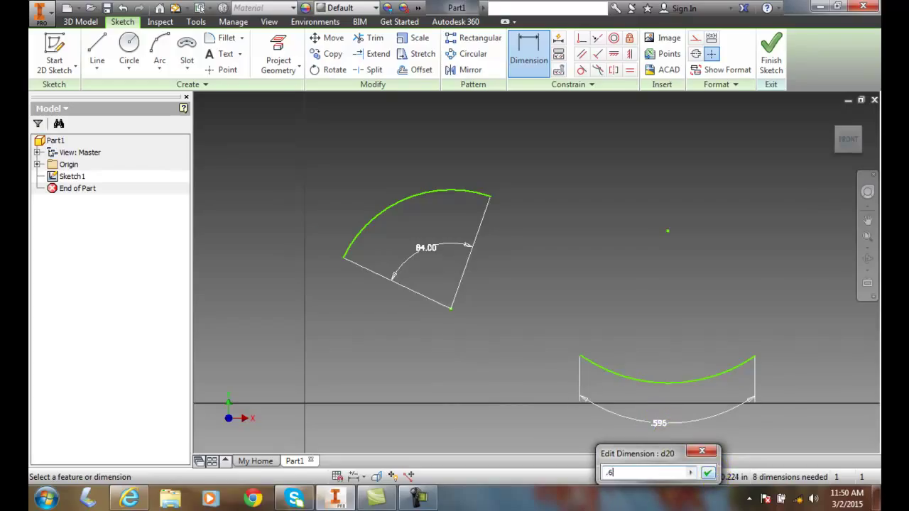
- Accept 0.6 as the lower arc's length dimension
left_click(707, 473)
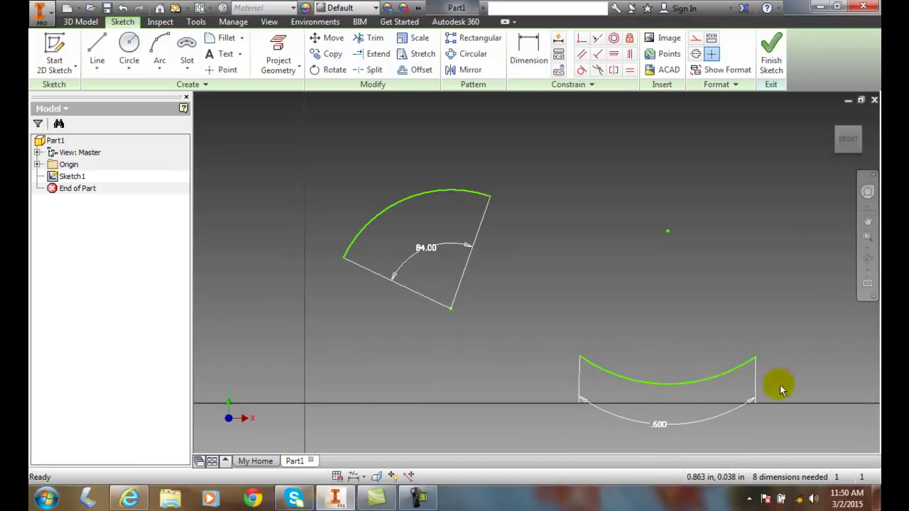
mouse_move(675, 383)
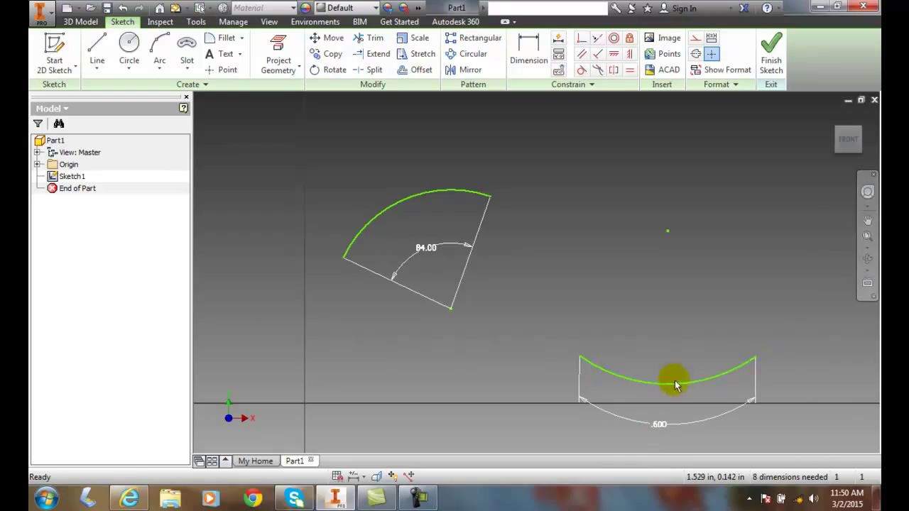
mouse_move(378, 249)
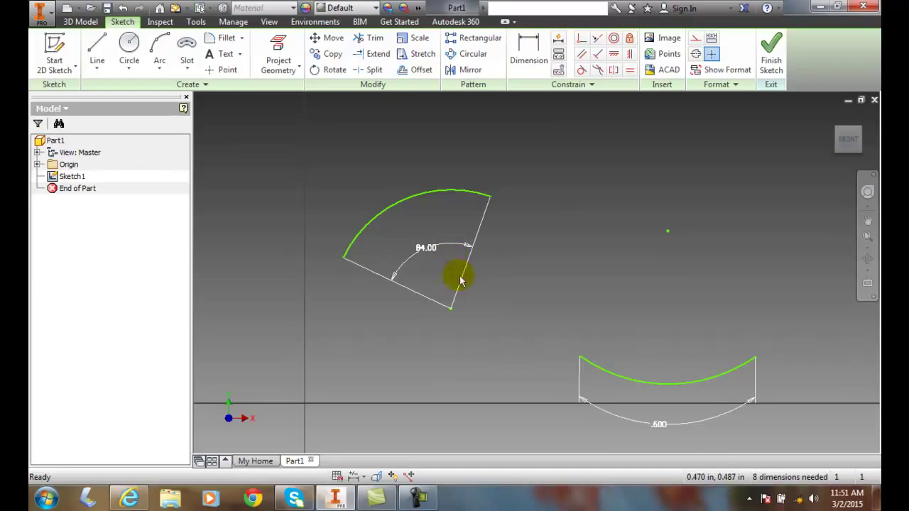
mouse_move(699, 356)
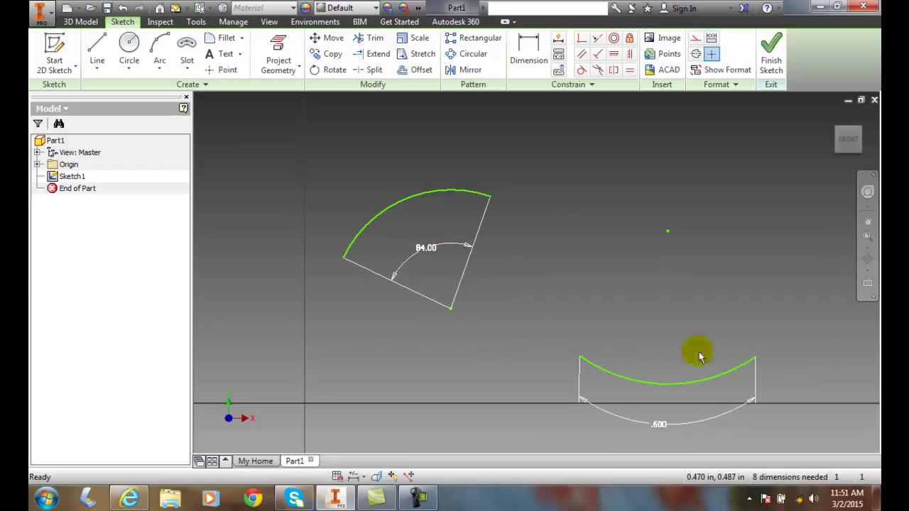
mouse_move(665, 354)
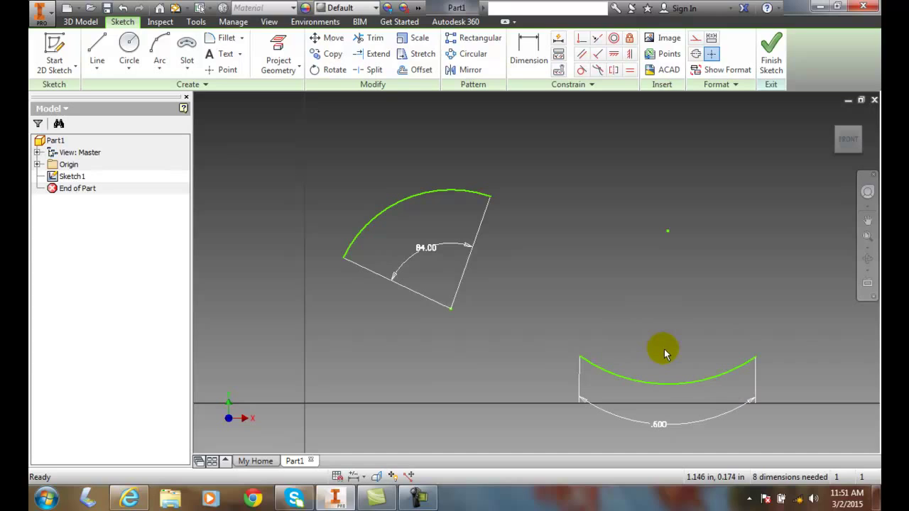